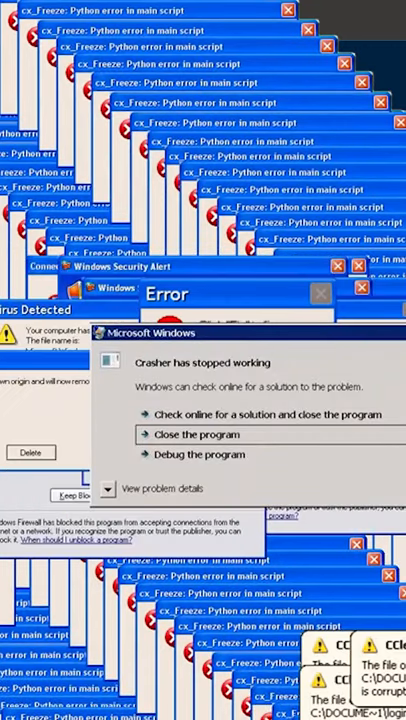
# Step: Choose 'Close the program' in the Crasher error dialog, crashing Windows to a DRIVER_IRQL_NOT_LESS_OR_EQUAL blue screen
pyautogui.click(192, 435)
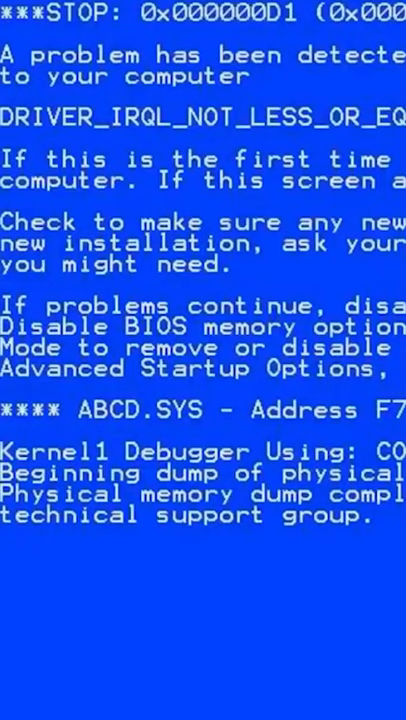